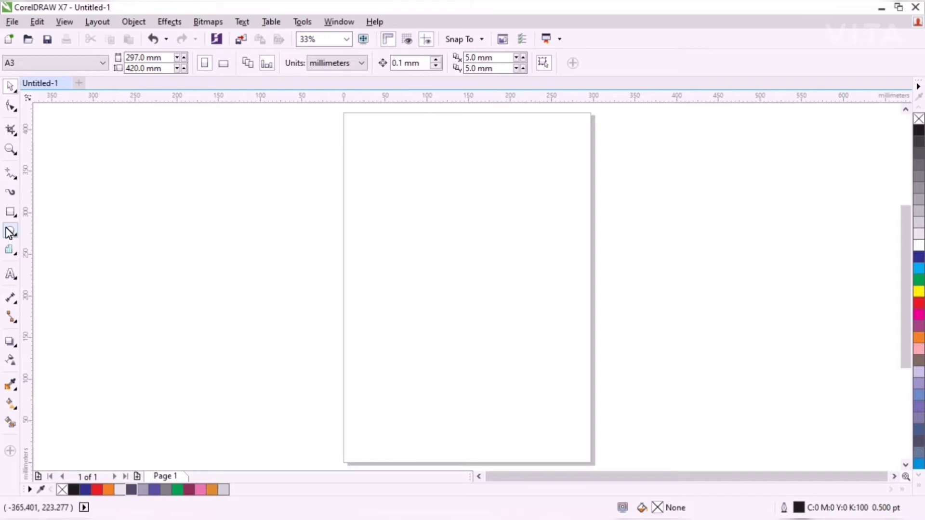
- Draw an unfilled circle about 72 mm across near the page's top-left corner
left_click(10, 230)
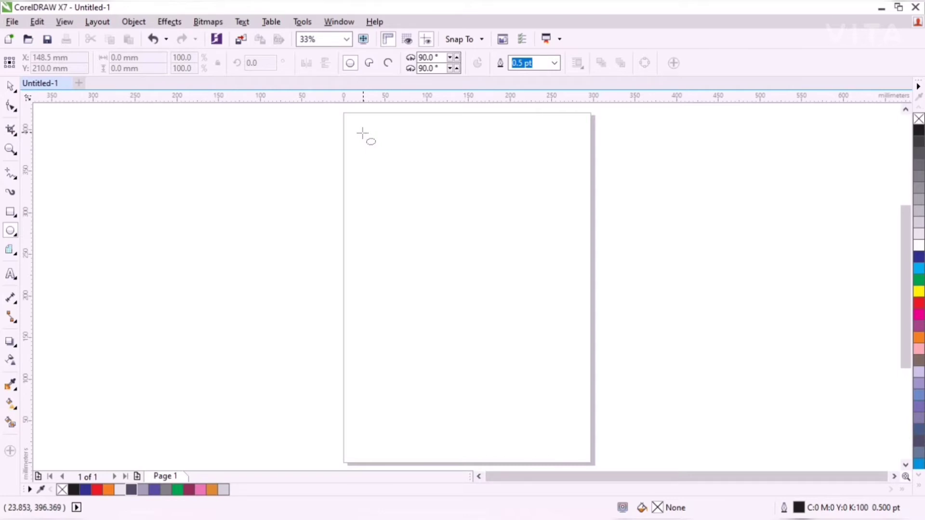
mouse_move(360, 131)
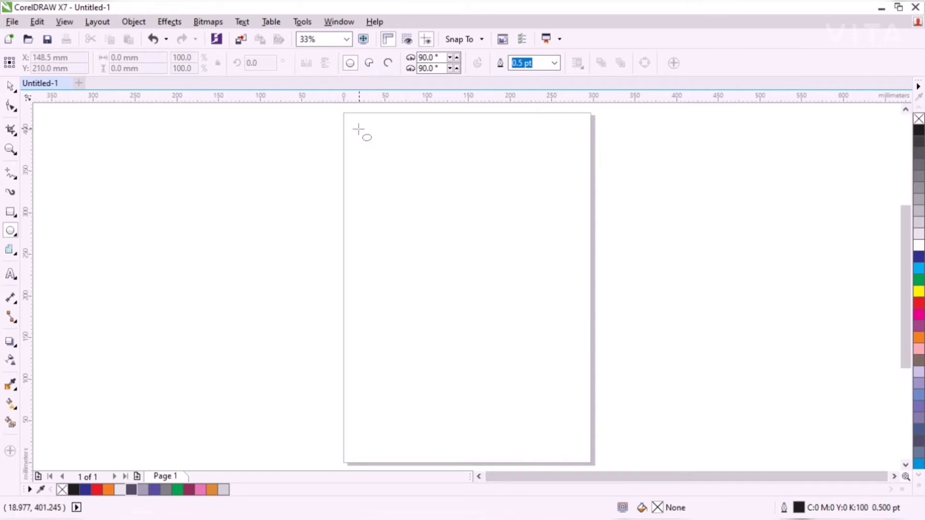
left_click_drag(360, 130, 425, 192)
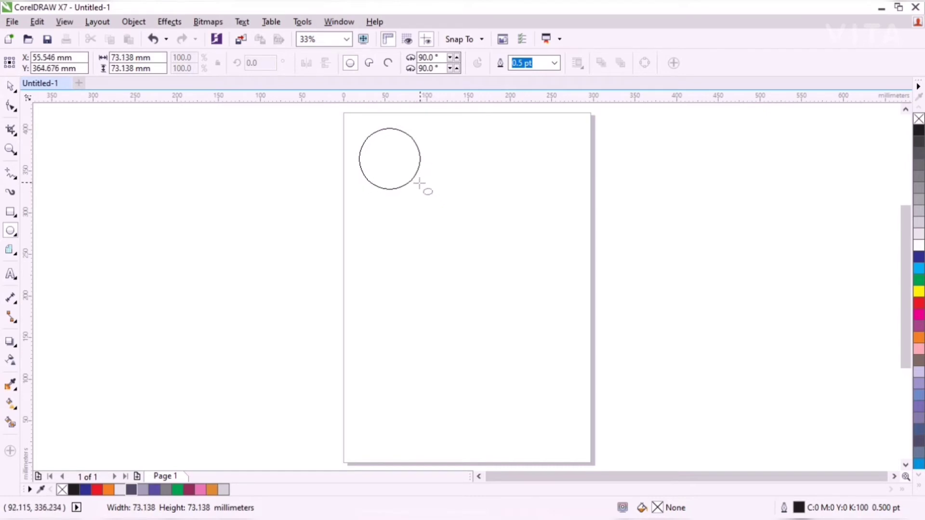
left_click(388, 158)
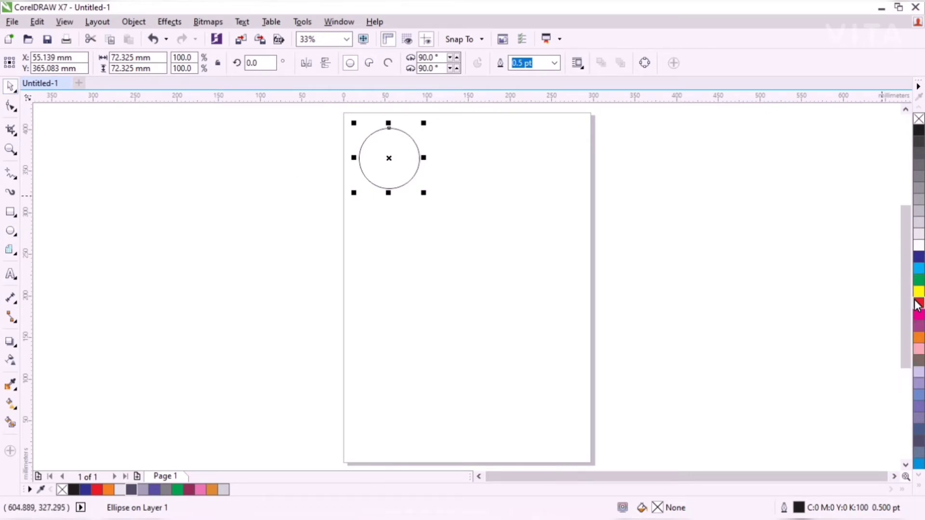
- Fill the circle red and duplicate it rightward along the top row
left_click(918, 304)
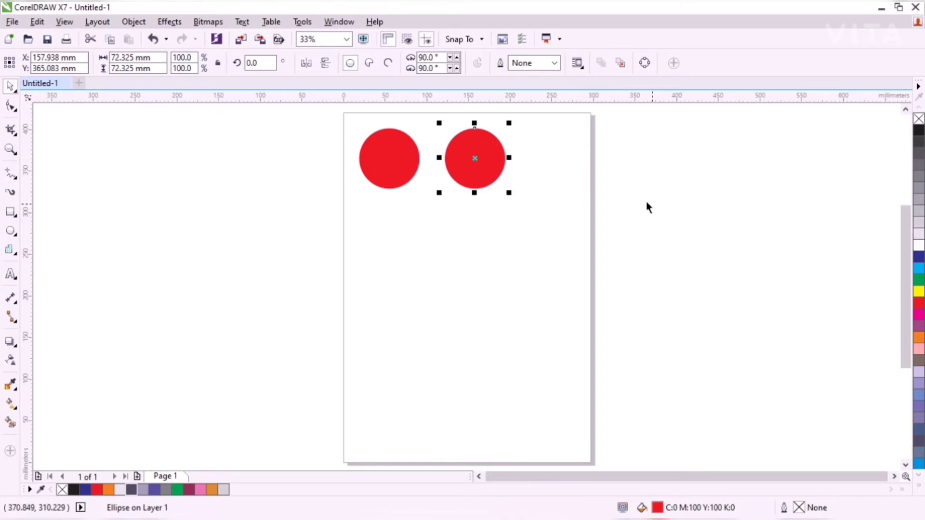
left_click_drag(474, 157, 560, 157)
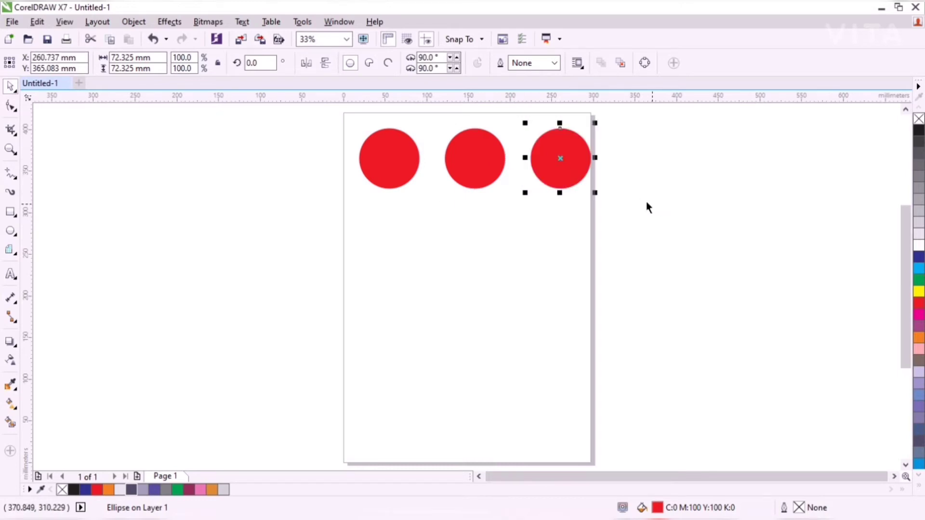
mouse_move(433, 231)
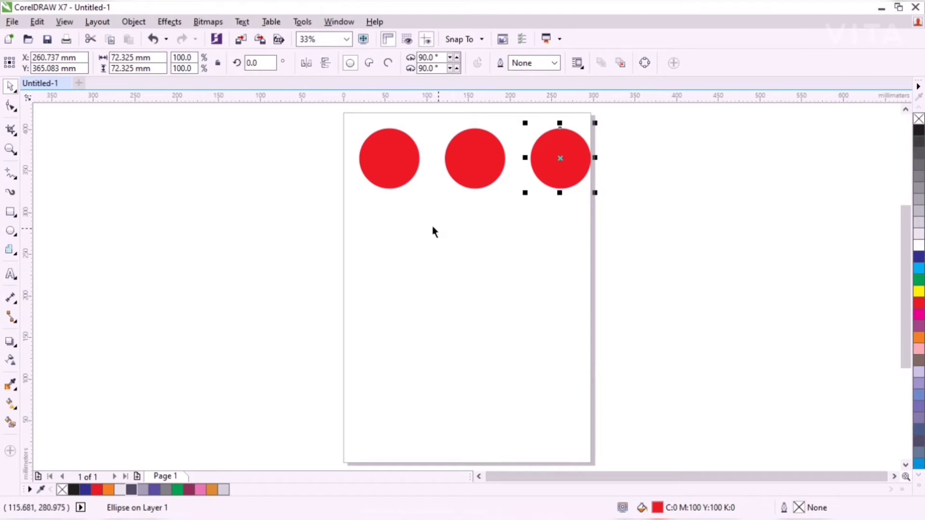
mouse_move(383, 159)
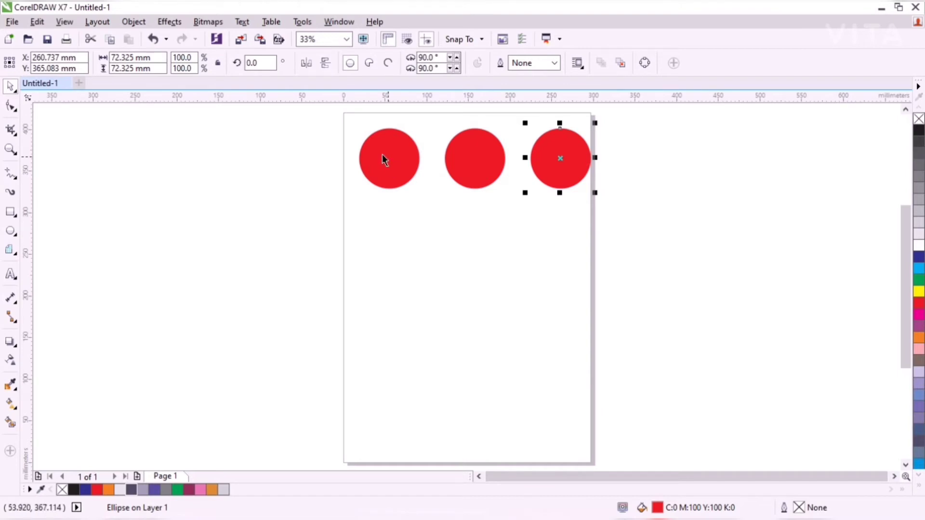
left_click(388, 158)
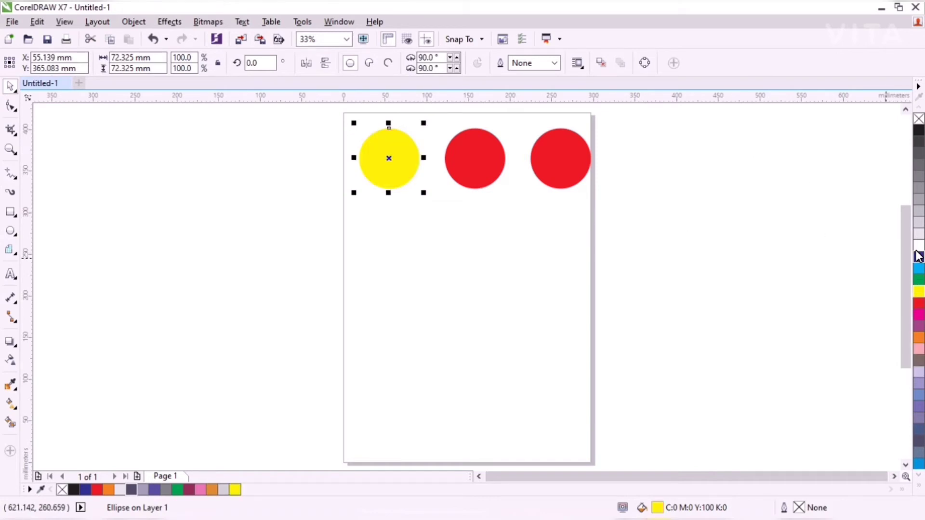
- Recolour the first circle blue and stack two blue copies beneath it
left_click(918, 255)
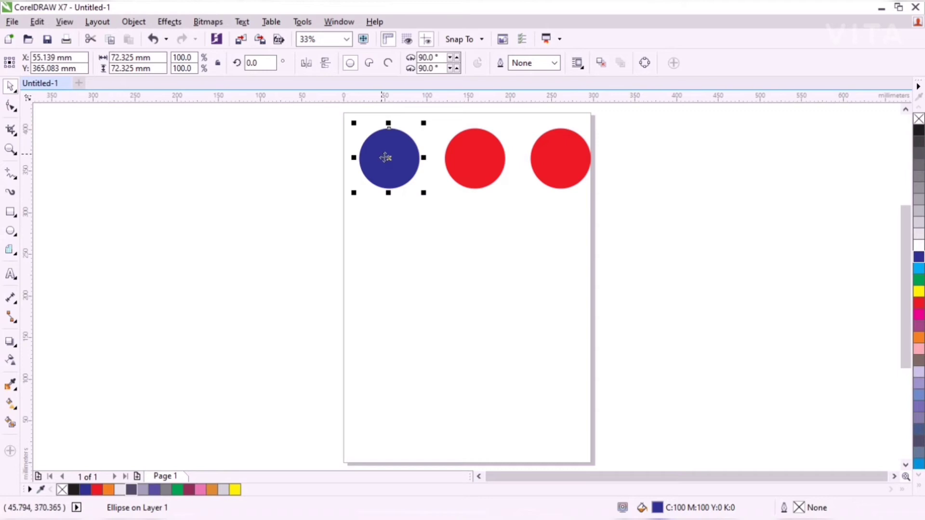
left_click_drag(386, 158, 385, 239)
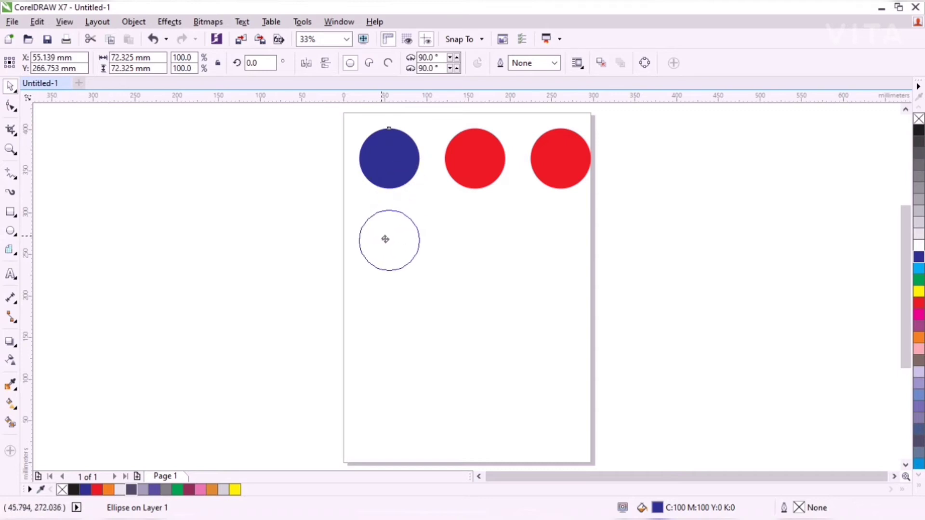
left_click_drag(385, 241, 385, 234)
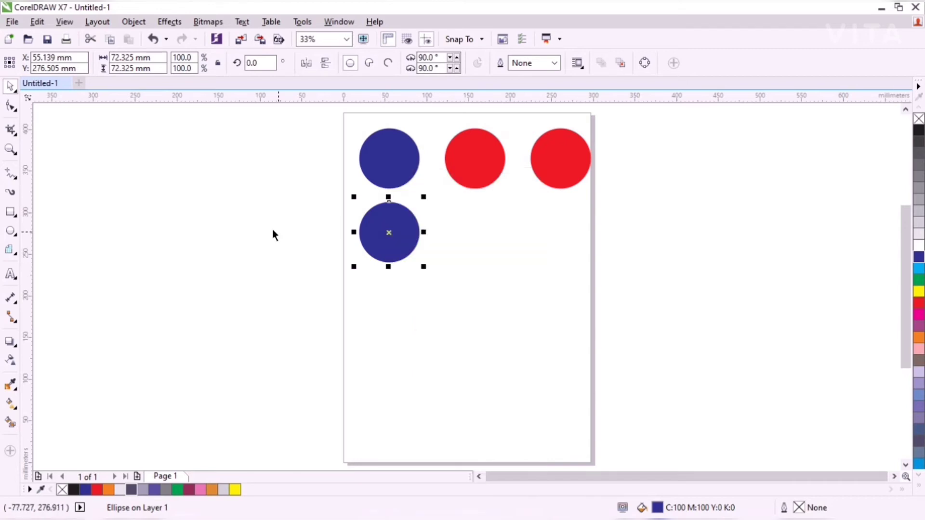
left_click_drag(388, 232, 389, 306)
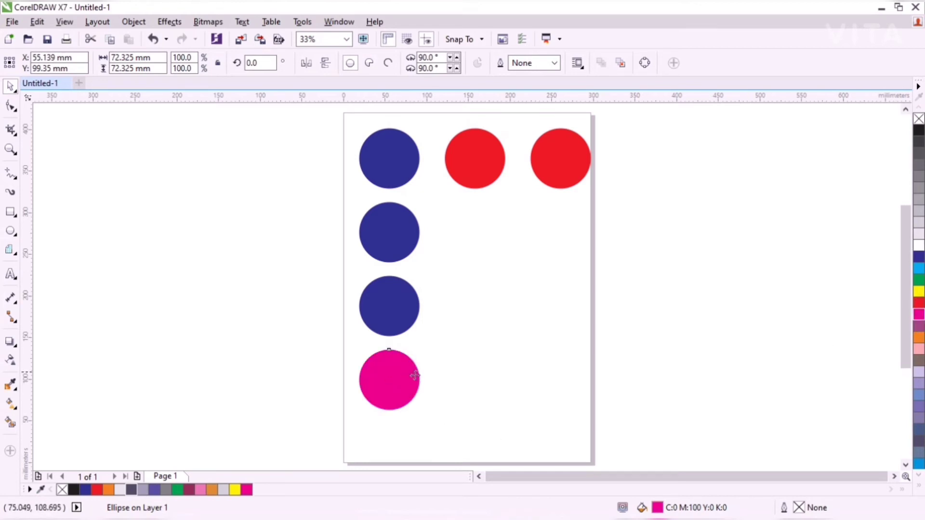
- Duplicate the magenta circle twice rightward and make the bottom-right circle green
left_click_drag(389, 381, 468, 381)
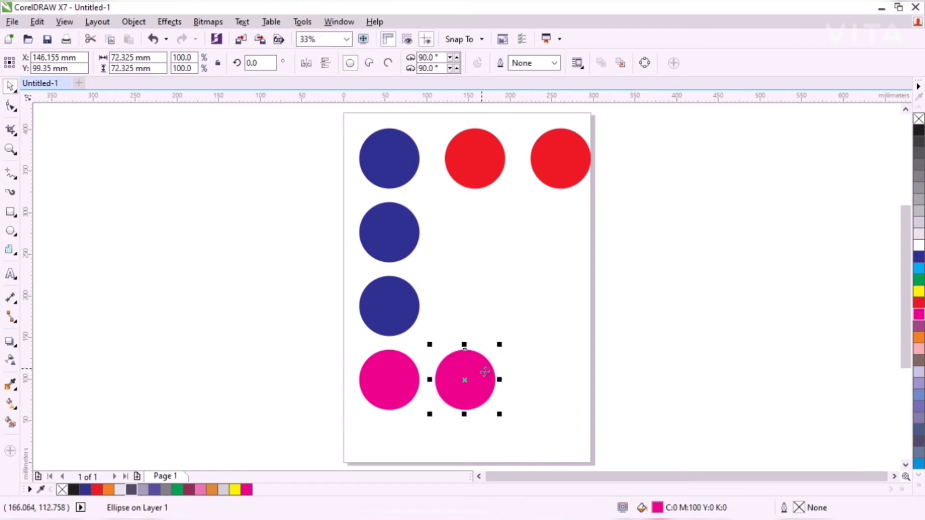
left_click_drag(463, 381, 540, 381)
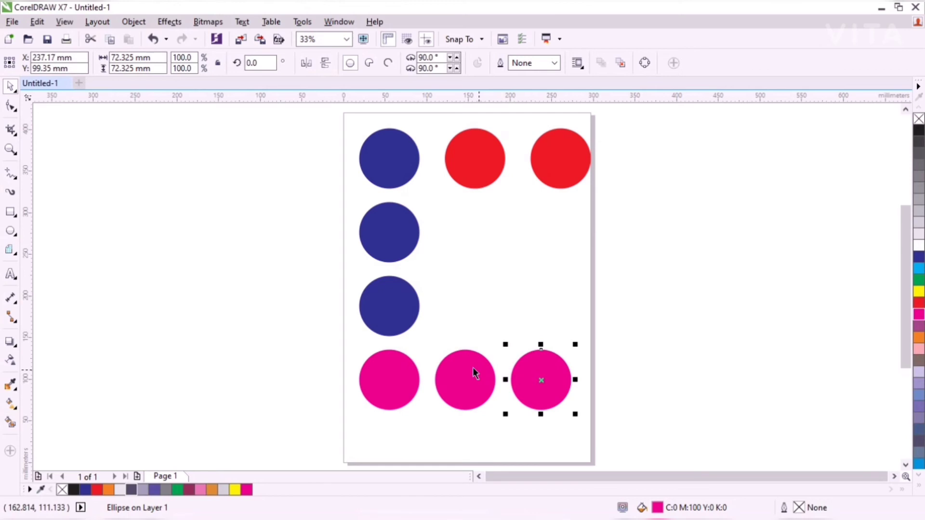
mouse_move(537, 368)
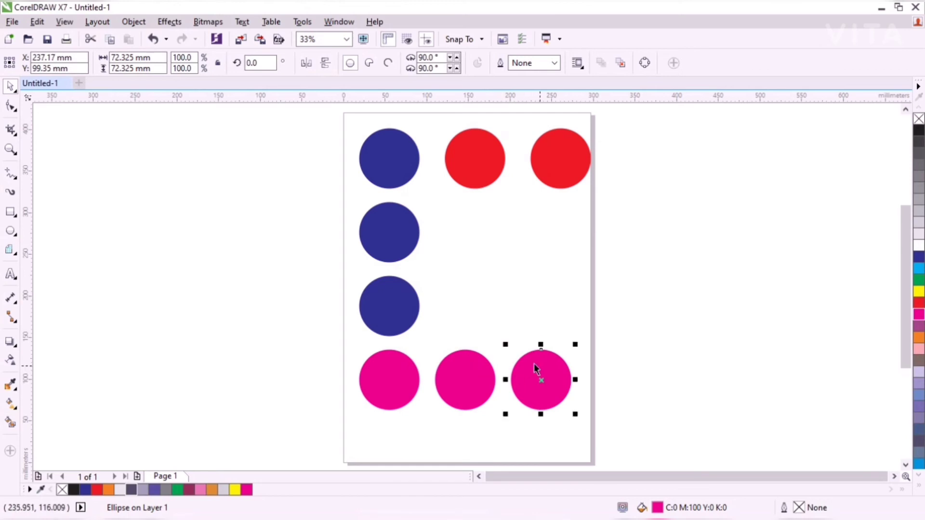
mouse_move(918, 408)
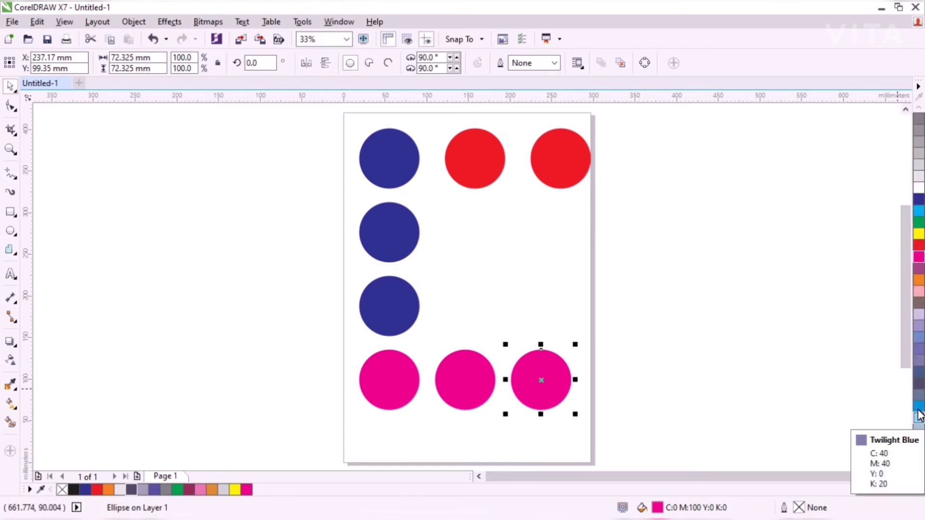
left_click(918, 280)
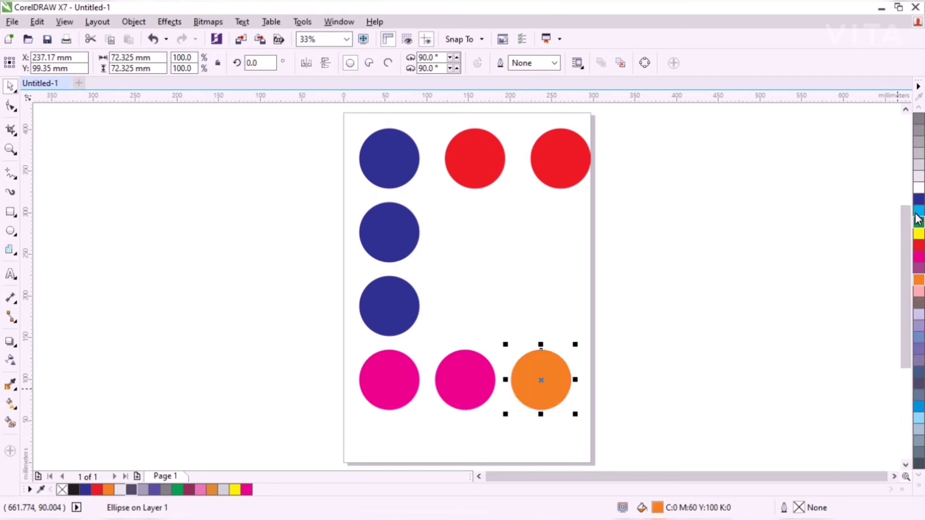
left_click(917, 221)
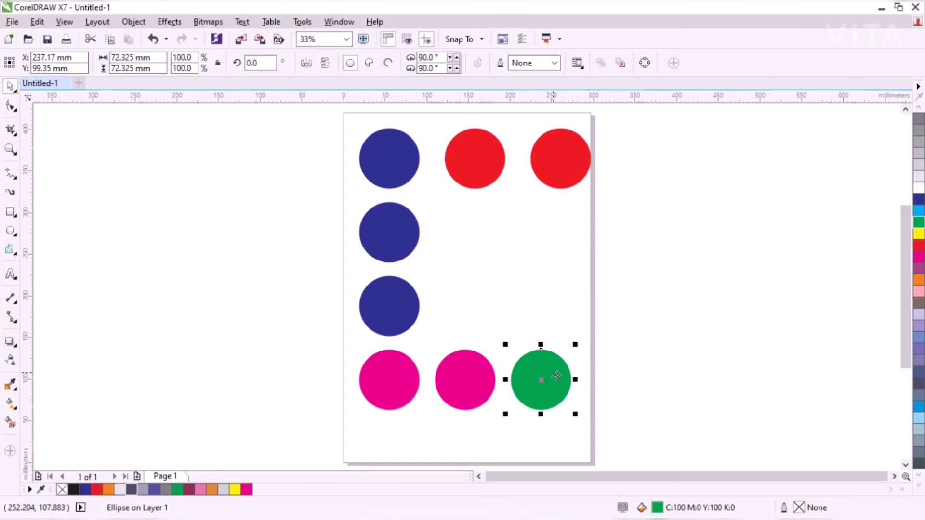
mouse_move(548, 375)
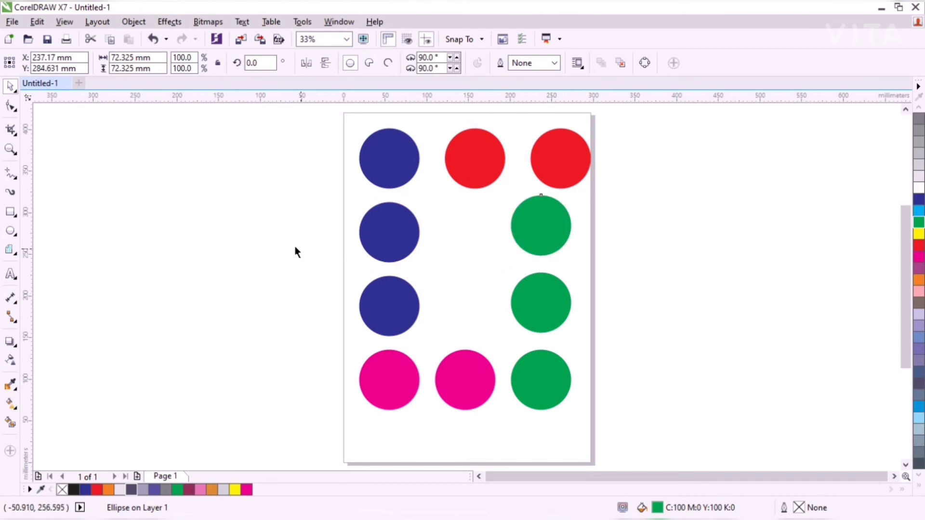
- Shift the middle and right red circles left to align with the columns, then deselect
left_click(474, 158)
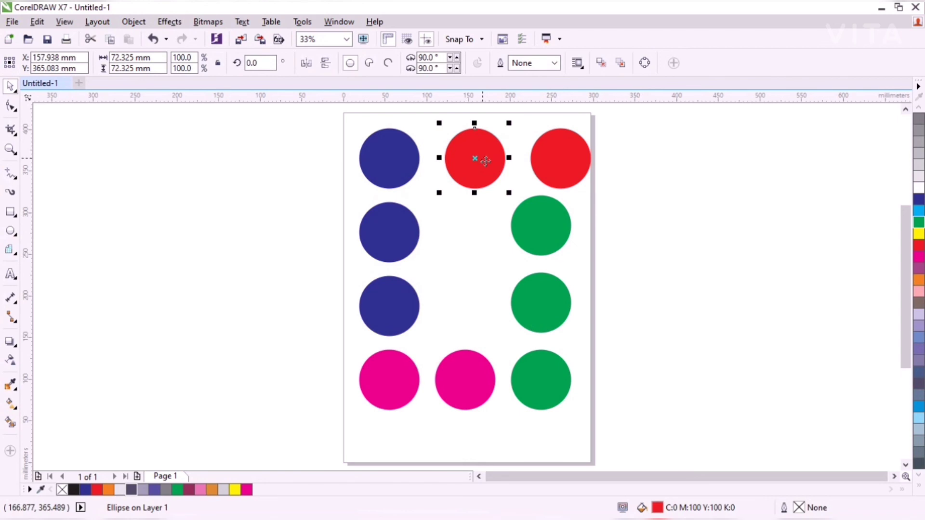
left_click_drag(475, 158, 468, 158)
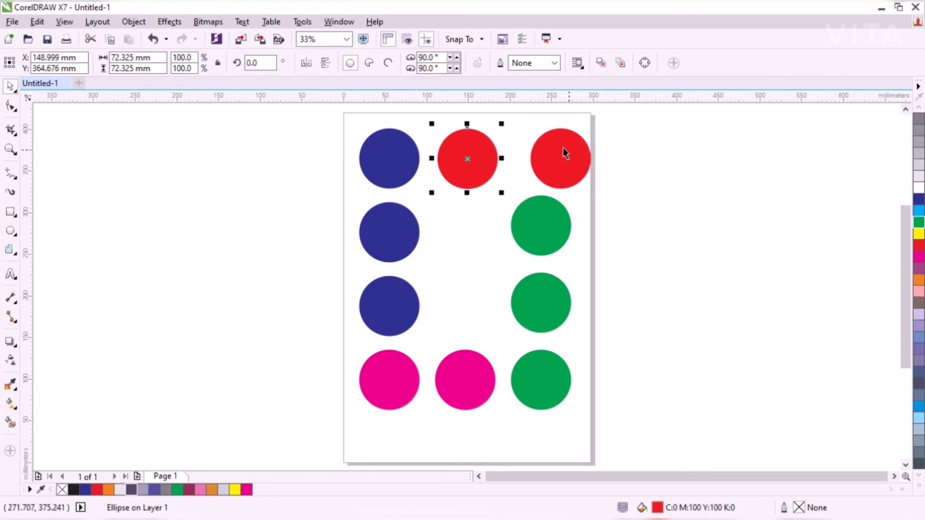
left_click_drag(467, 157, 543, 158)
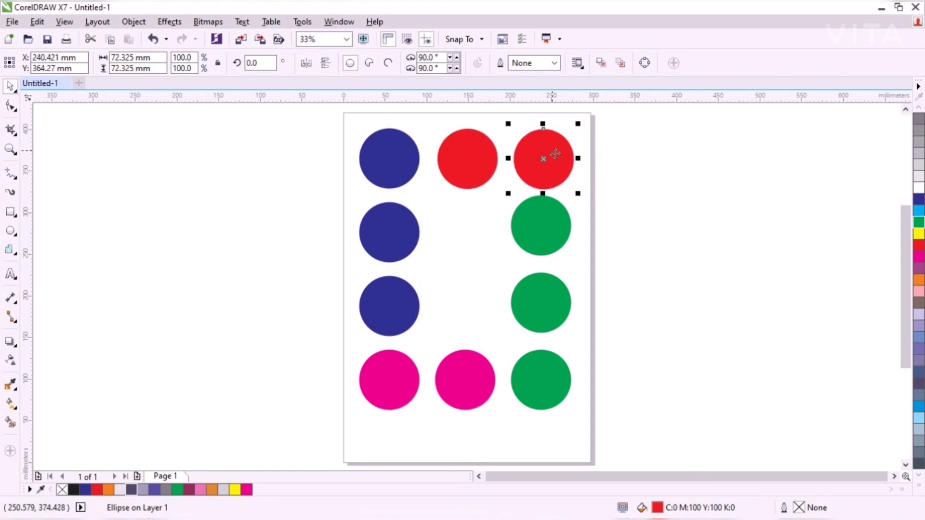
left_click(491, 304)
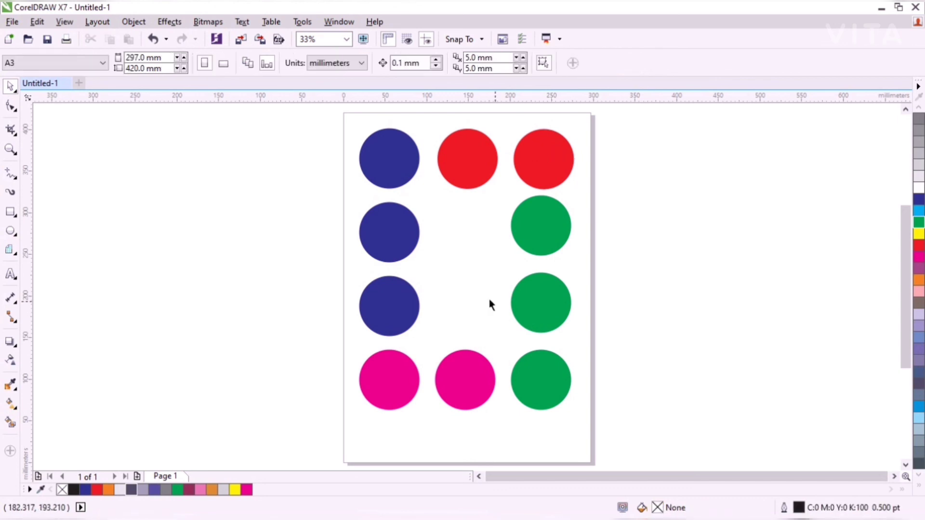